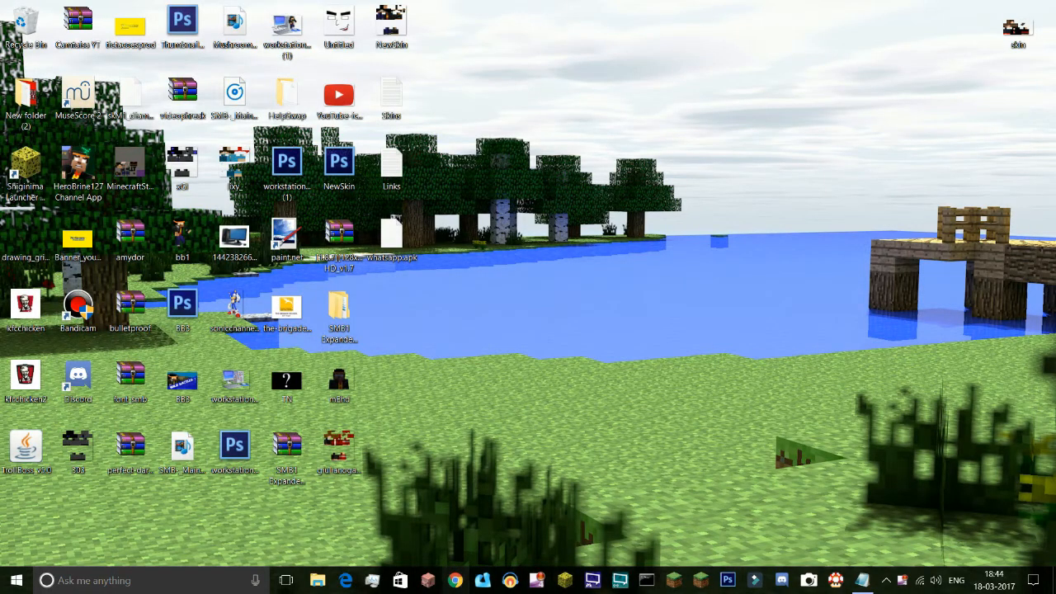
- Load files.minecraftforge.net in Chrome to reach the Forge downloads page
click(455, 581)
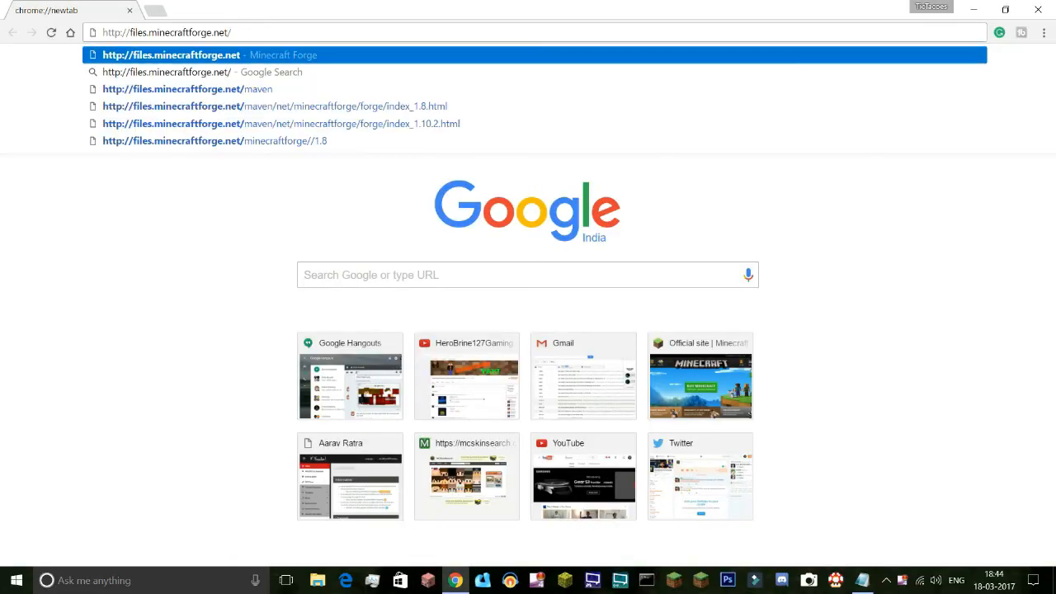
click(171, 55)
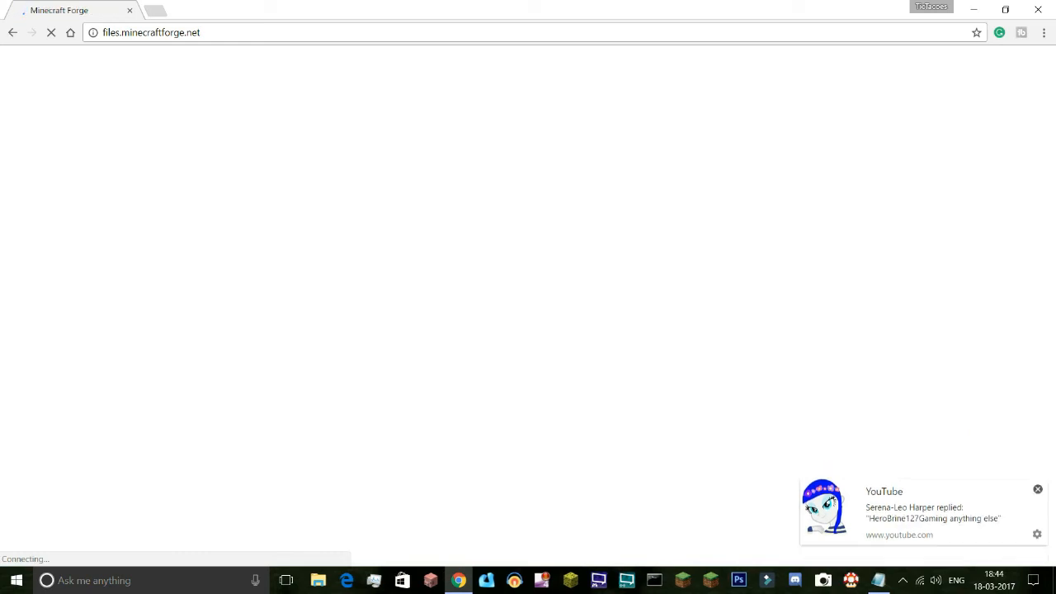
click(1038, 489)
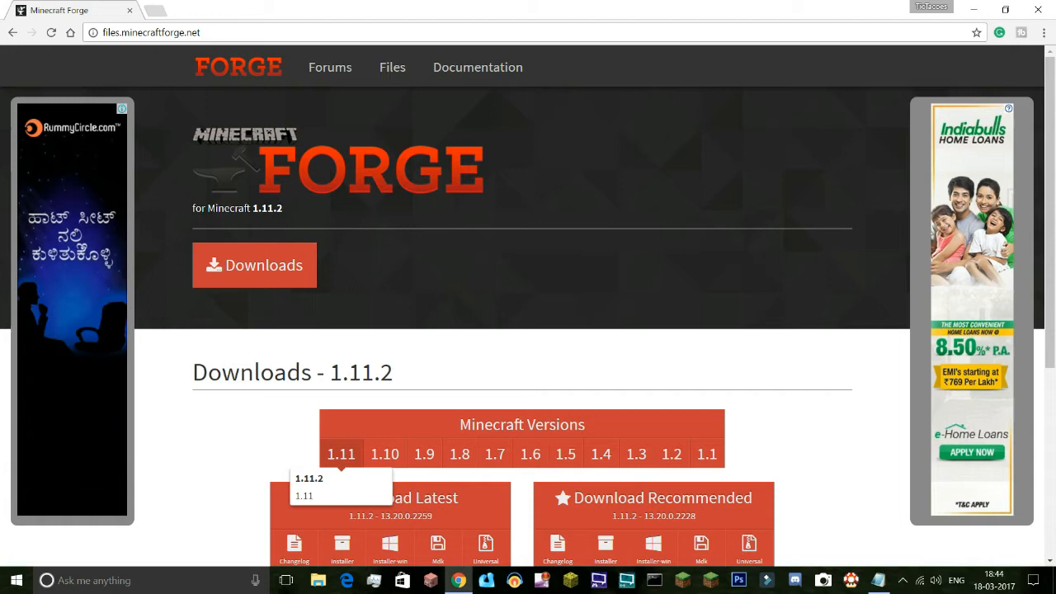
- Download the Forge 1.11.2 Windows installer and save it to the Desktop
scroll(down, 3)
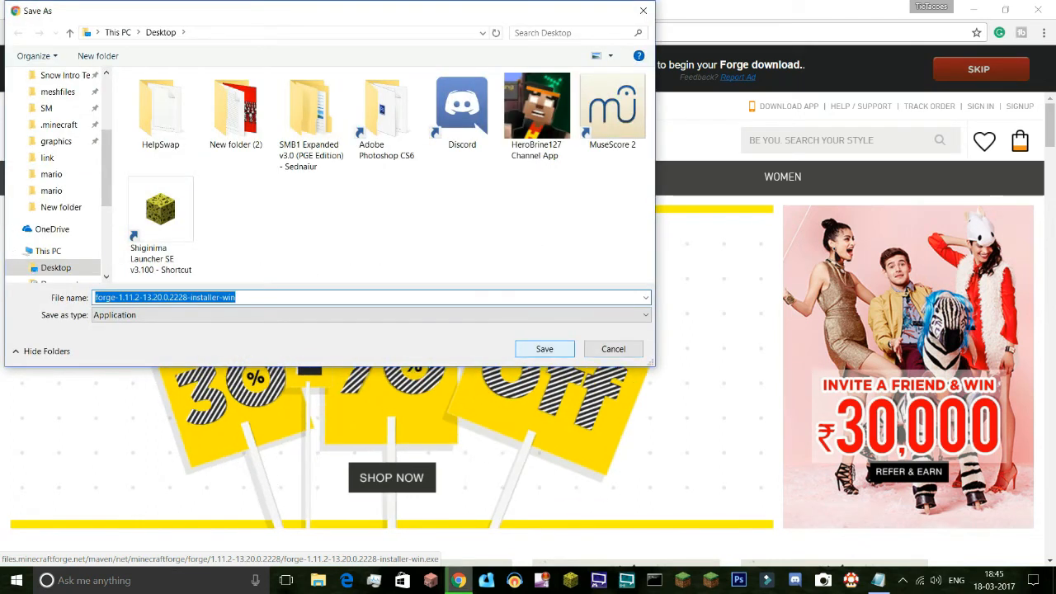
click(544, 349)
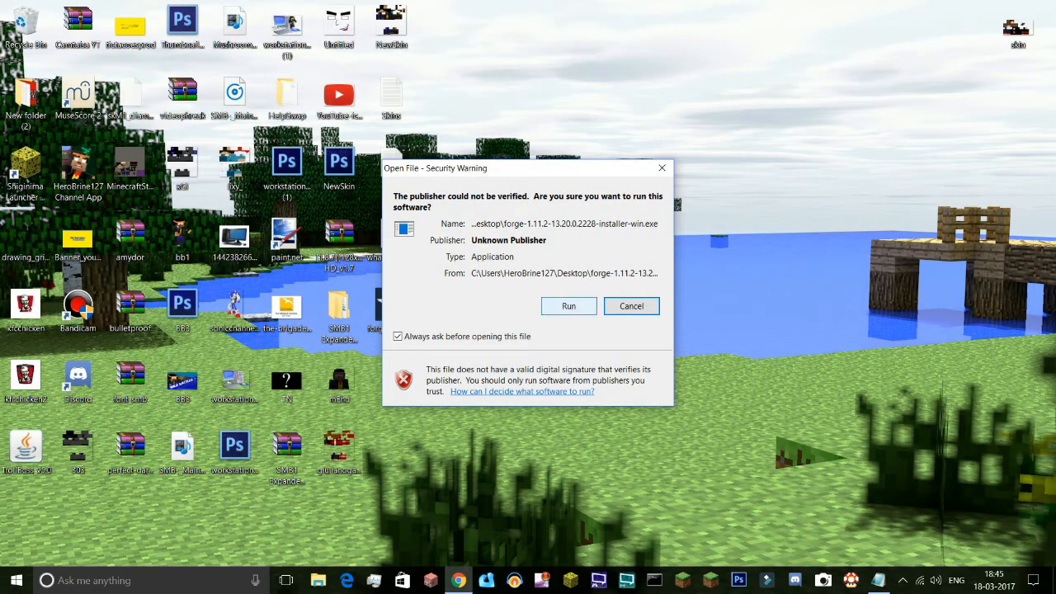
- Run the Forge installer and install the client profile into the .minecraft folder
click(568, 305)
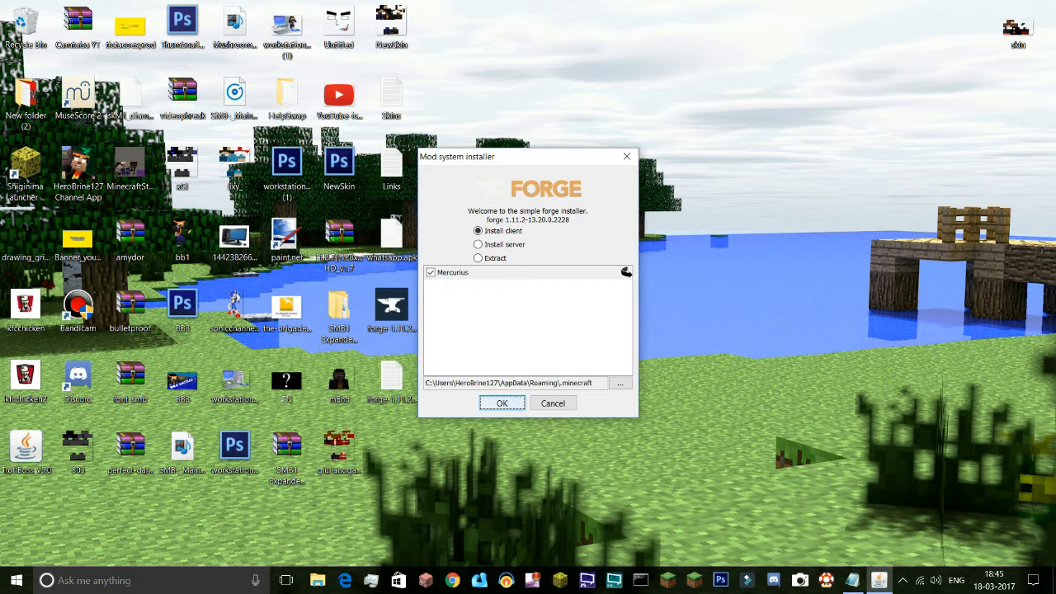
click(502, 402)
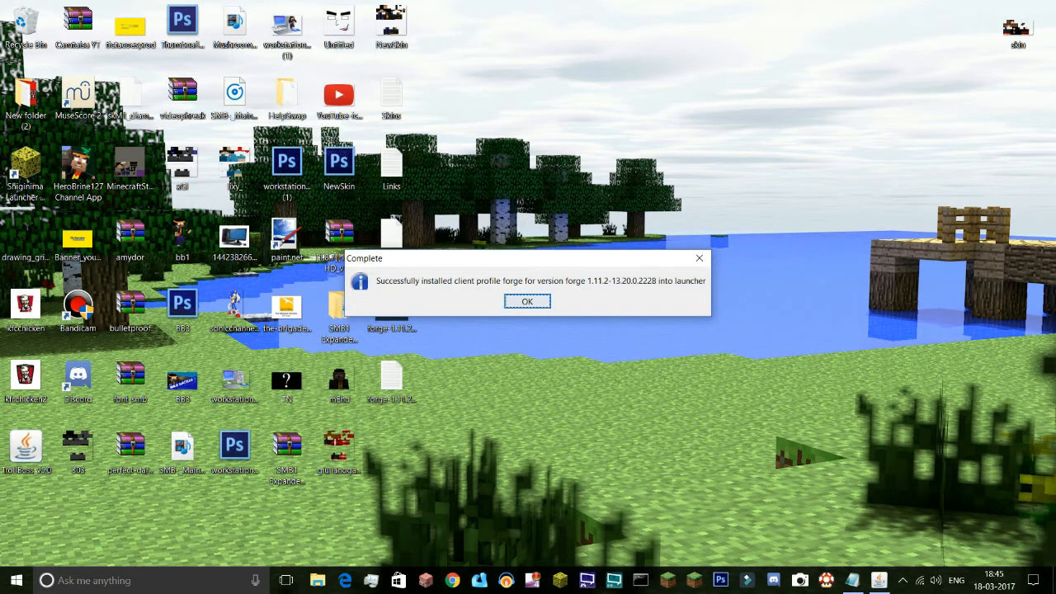
click(529, 300)
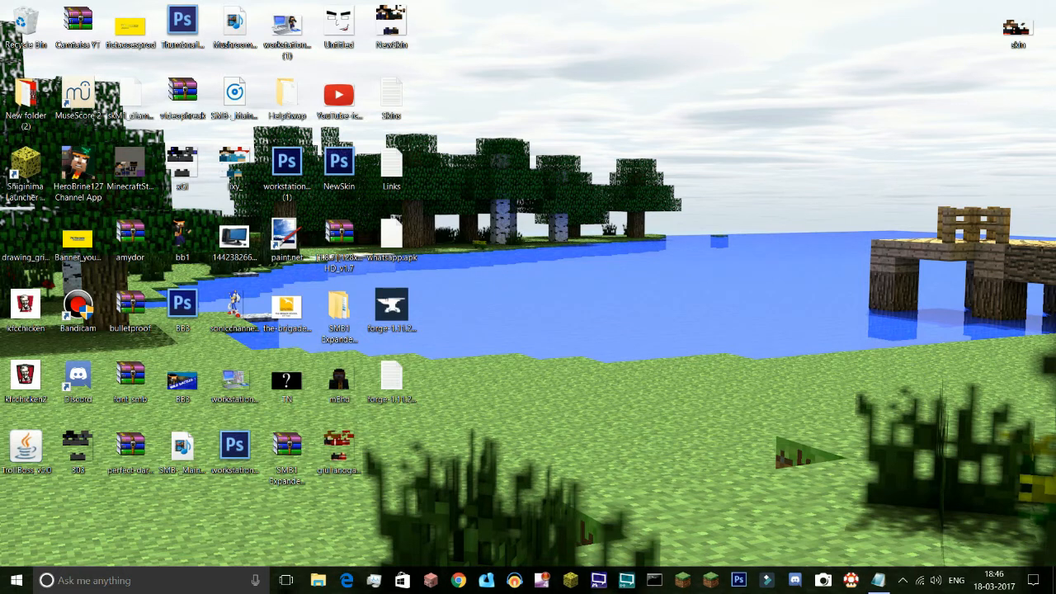
- Bring up a File Explorer window showing Quick access
double_click(393, 165)
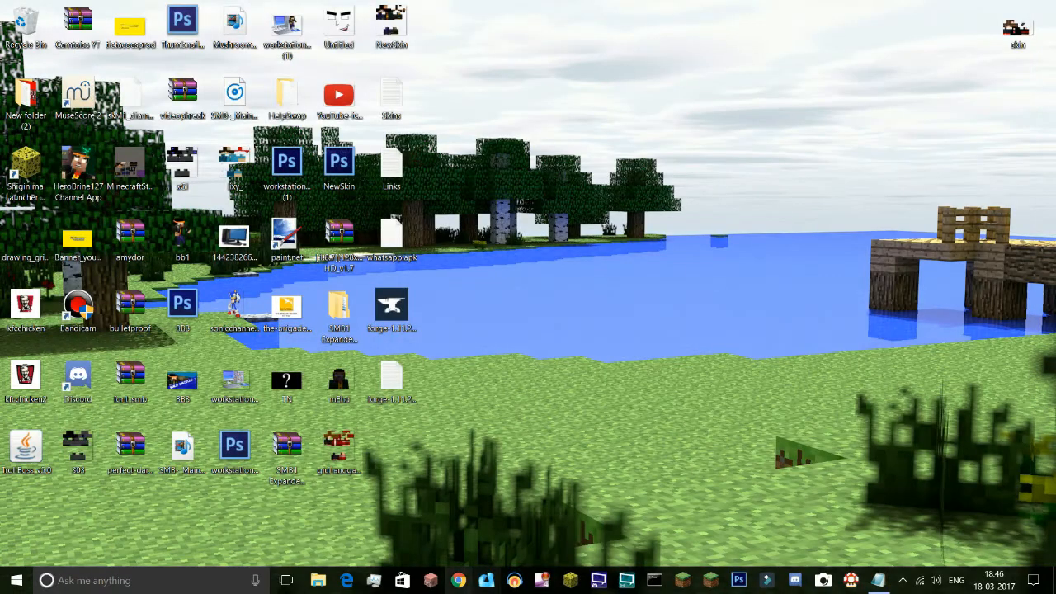
click(459, 581)
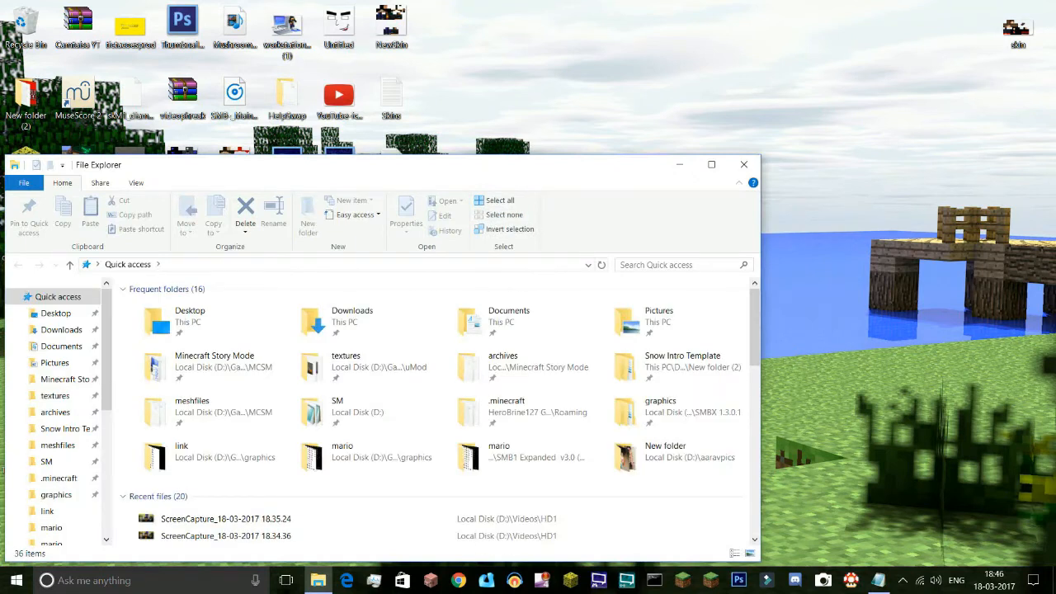
- Browse into the .minecraft folder and then its mods subfolder
click(712, 165)
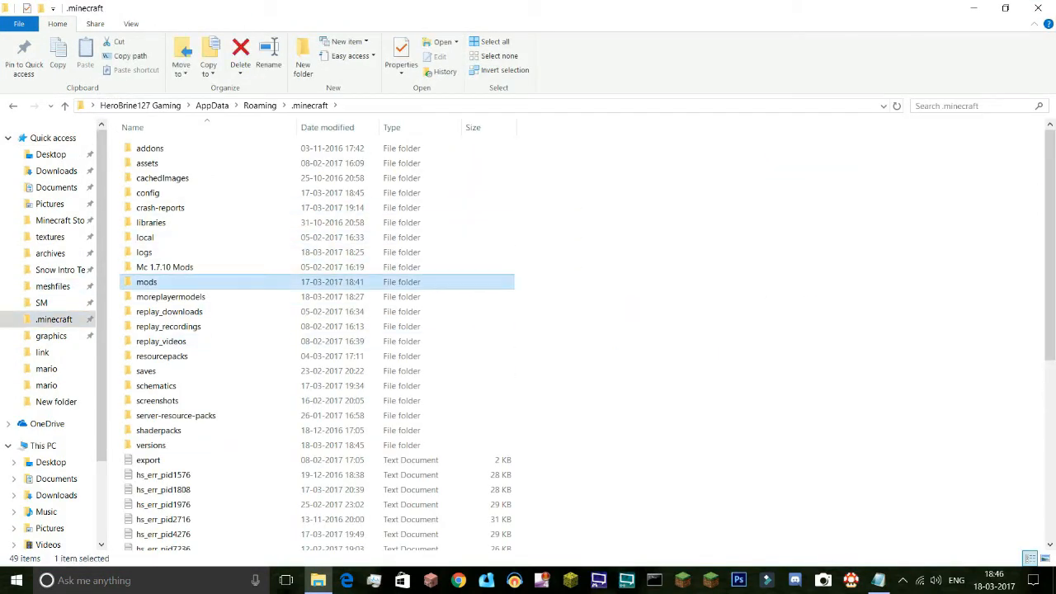
double_click(146, 280)
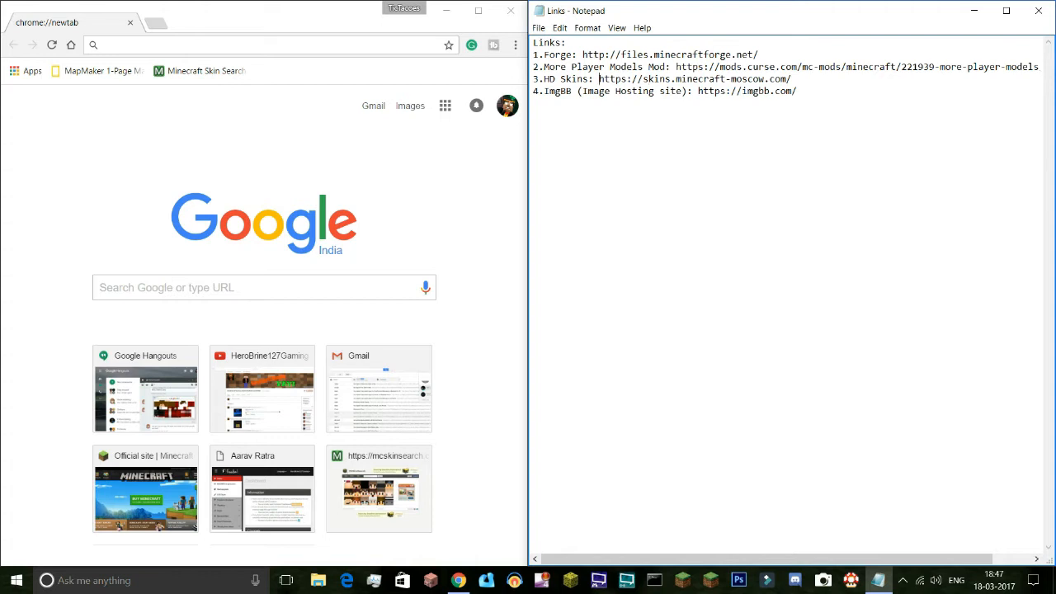
- Follow the HD Skins link from the notes and browse the 1024 HD skins list
drag(601, 79, 791, 79)
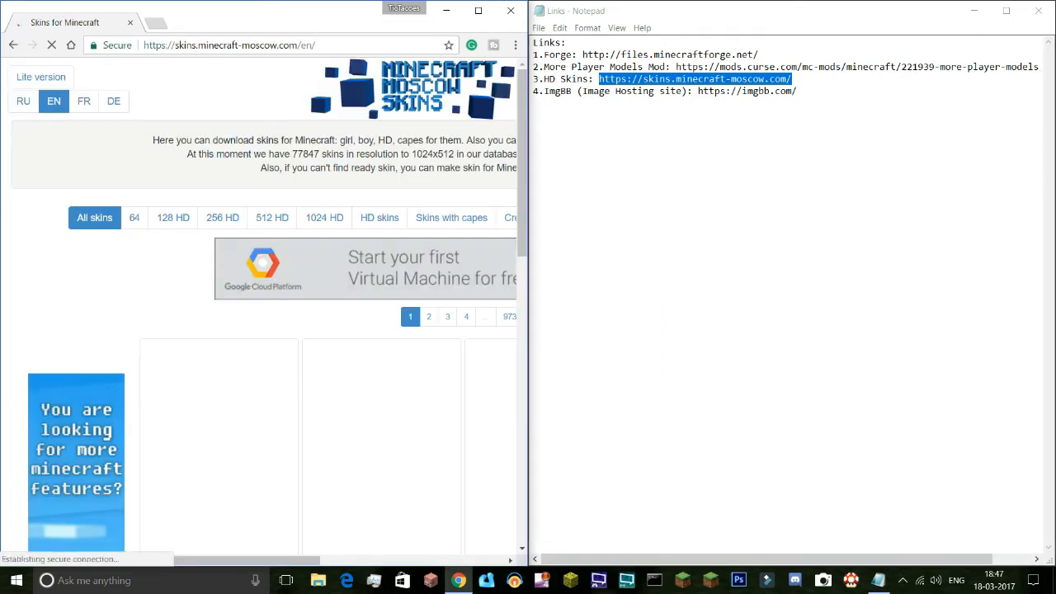
click(323, 218)
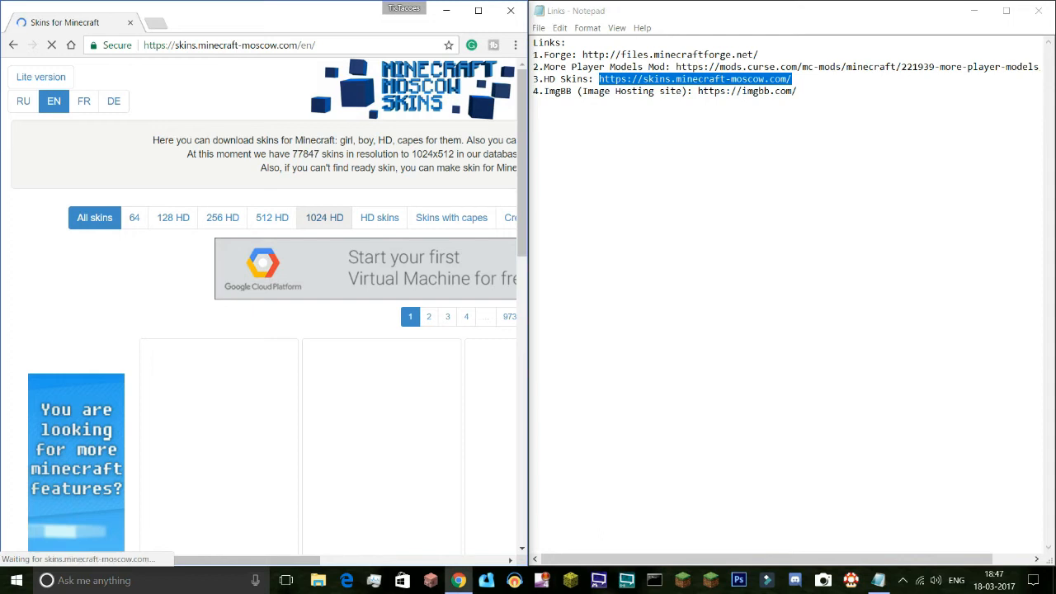
click(323, 218)
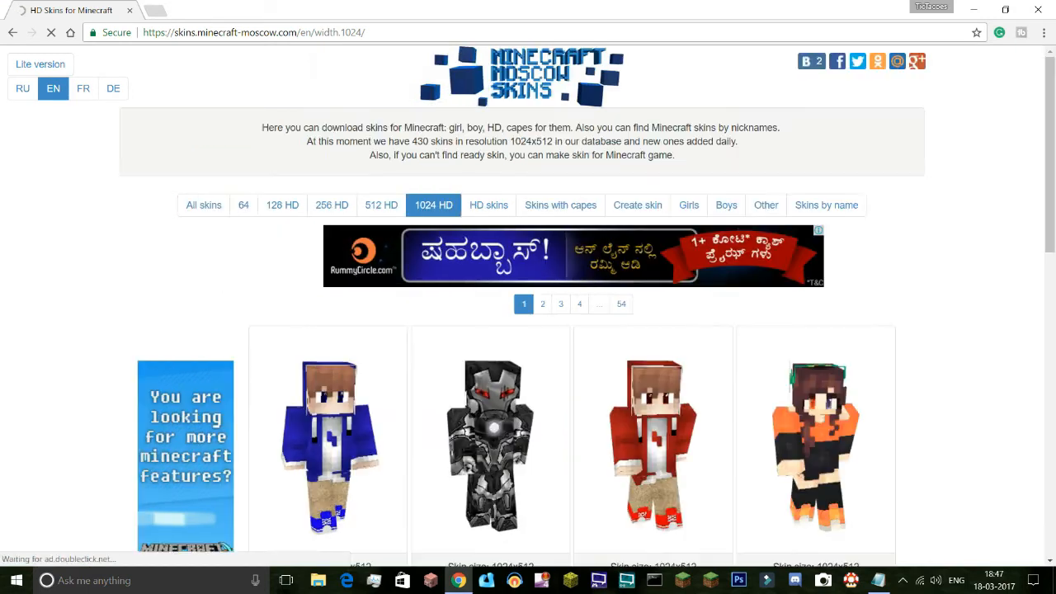
scroll(down, 3)
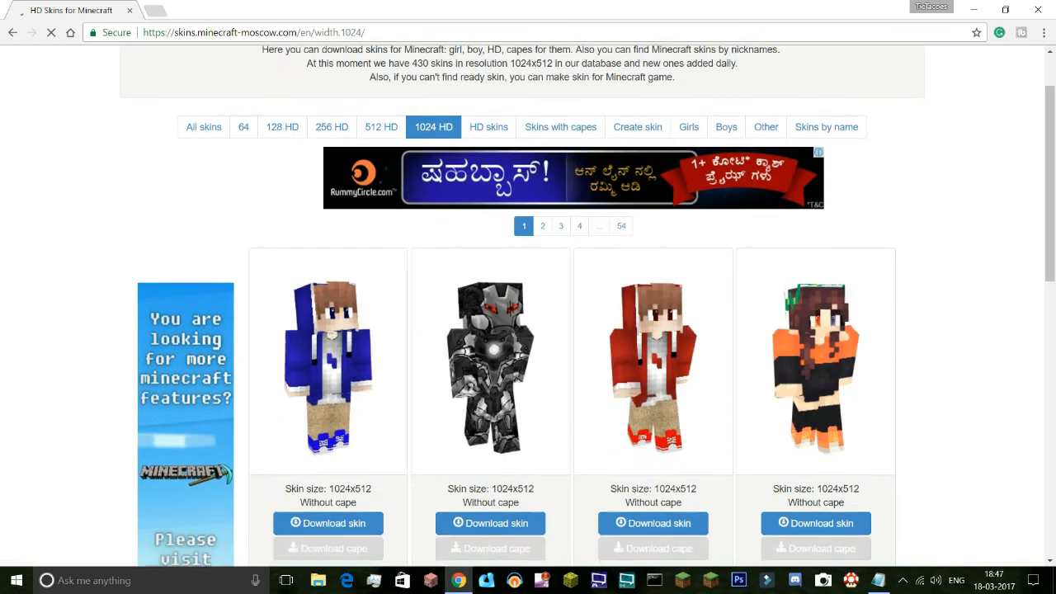
scroll(down, 3)
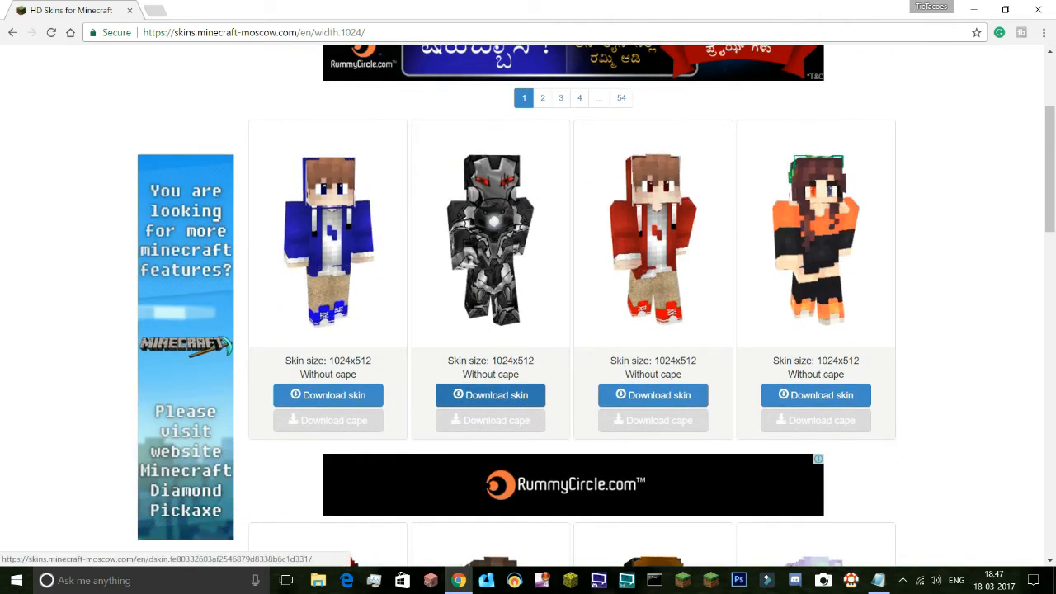
scroll(down, 3)
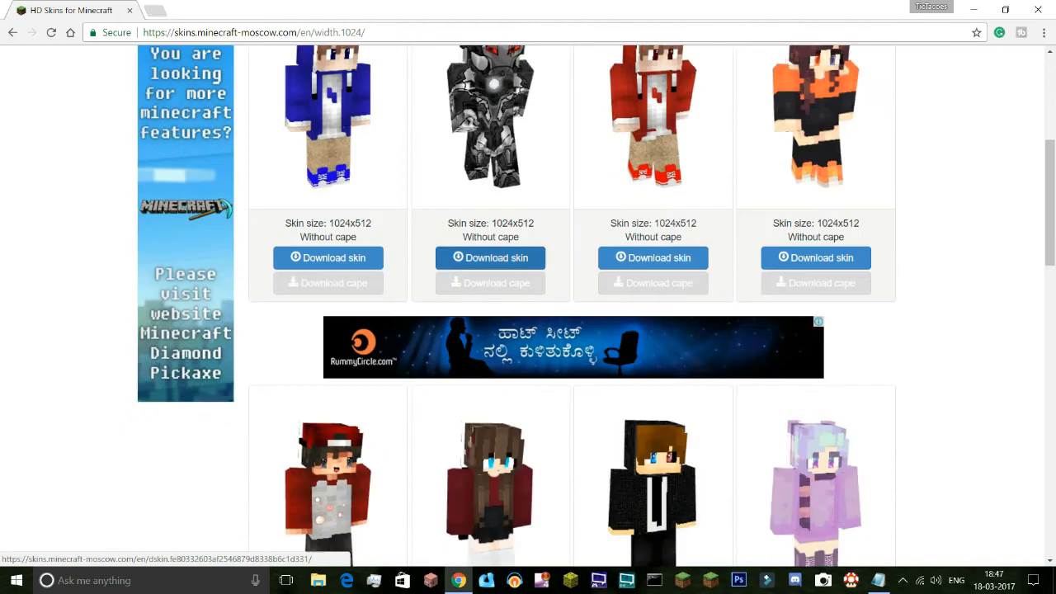
scroll(down, 3)
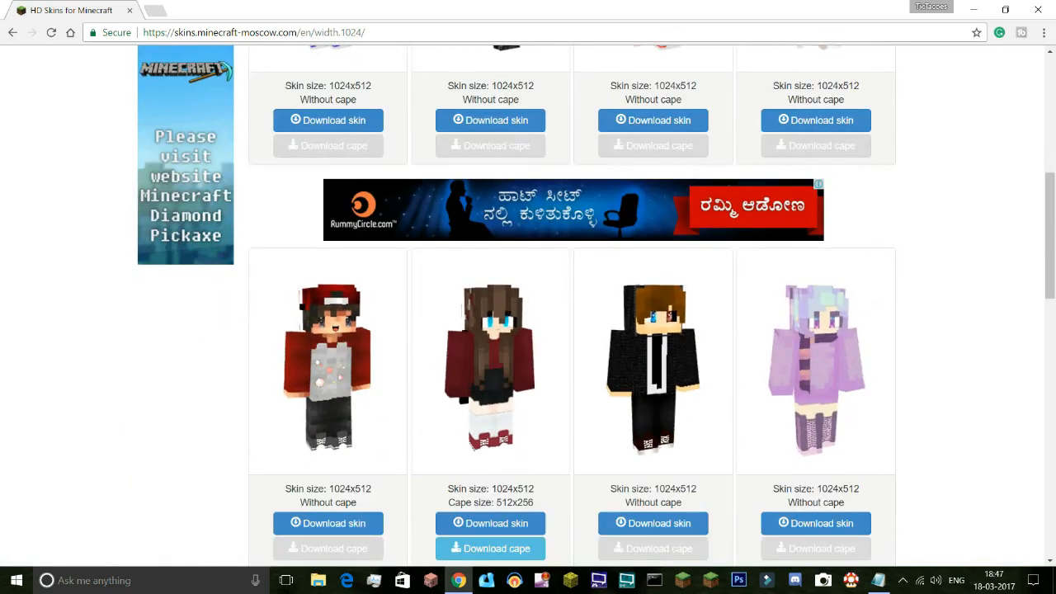
scroll(down, 3)
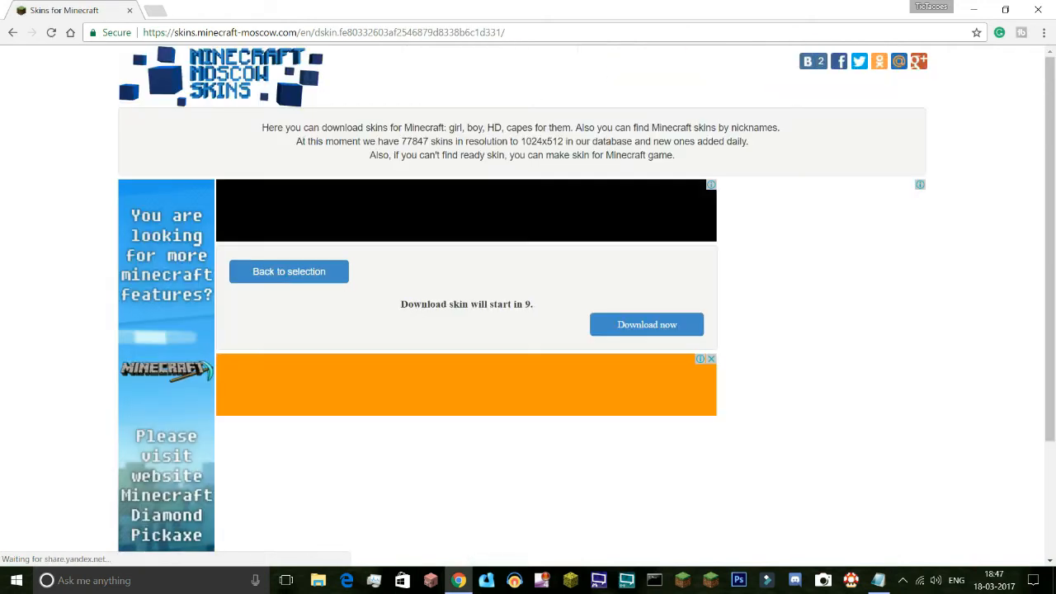
- Download the chosen HD skin and save it to the Desktop as a PNG named Dumbo
click(647, 323)
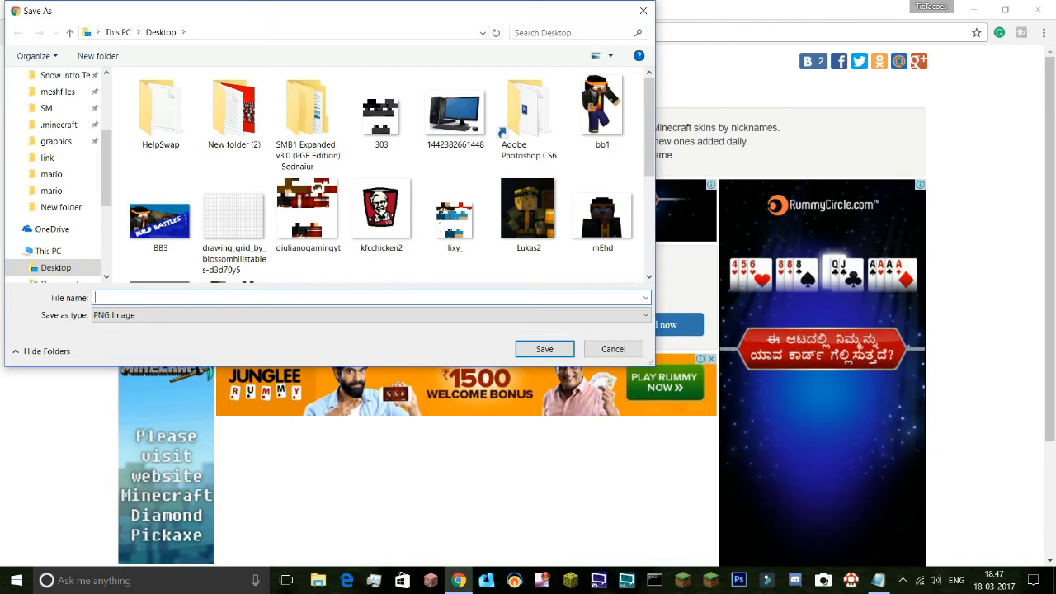
text(Dumbo)
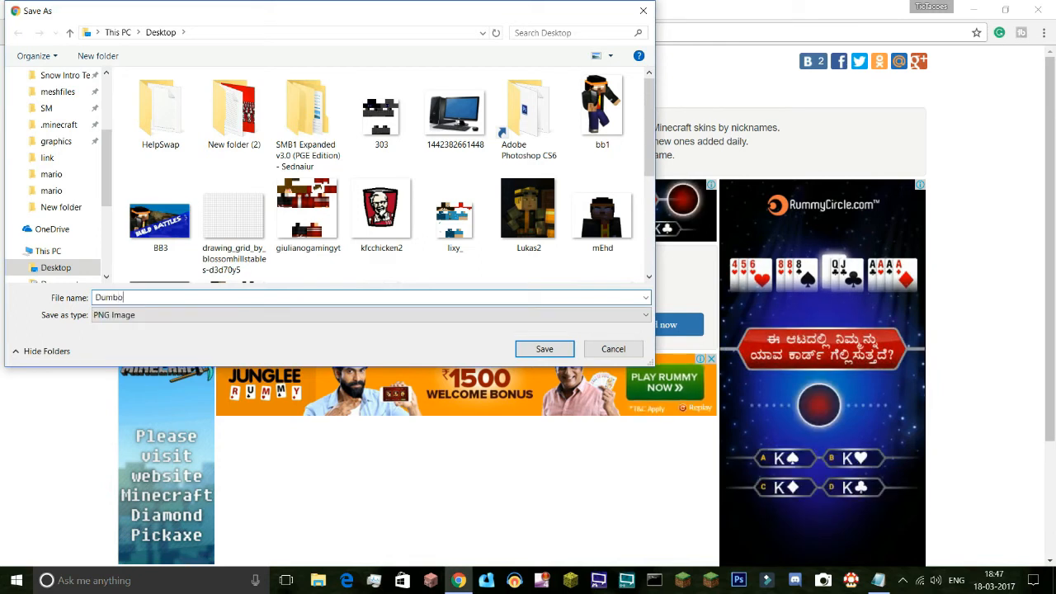
key(Backspace)
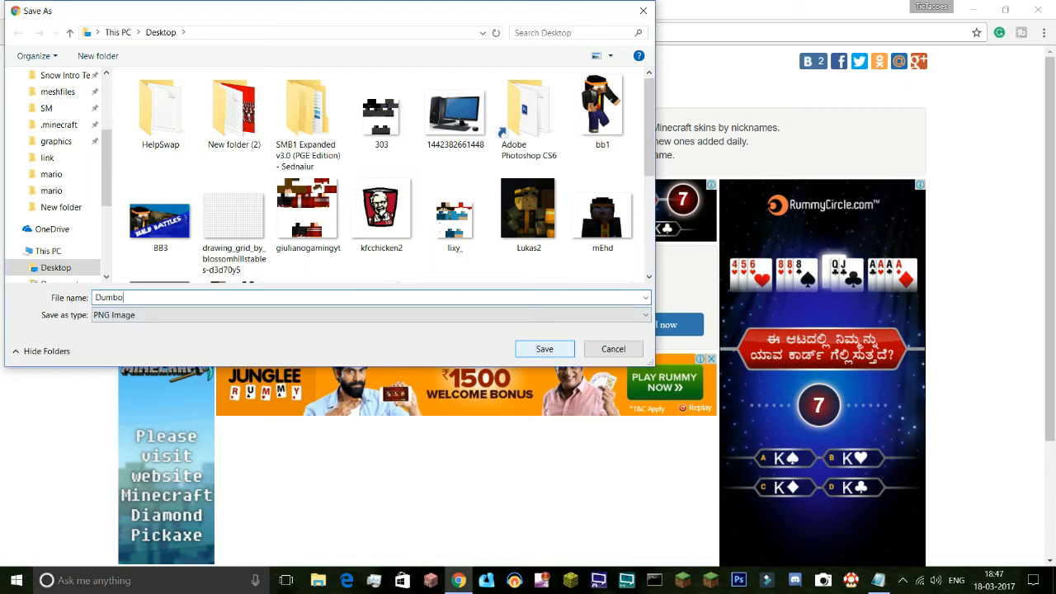
click(545, 348)
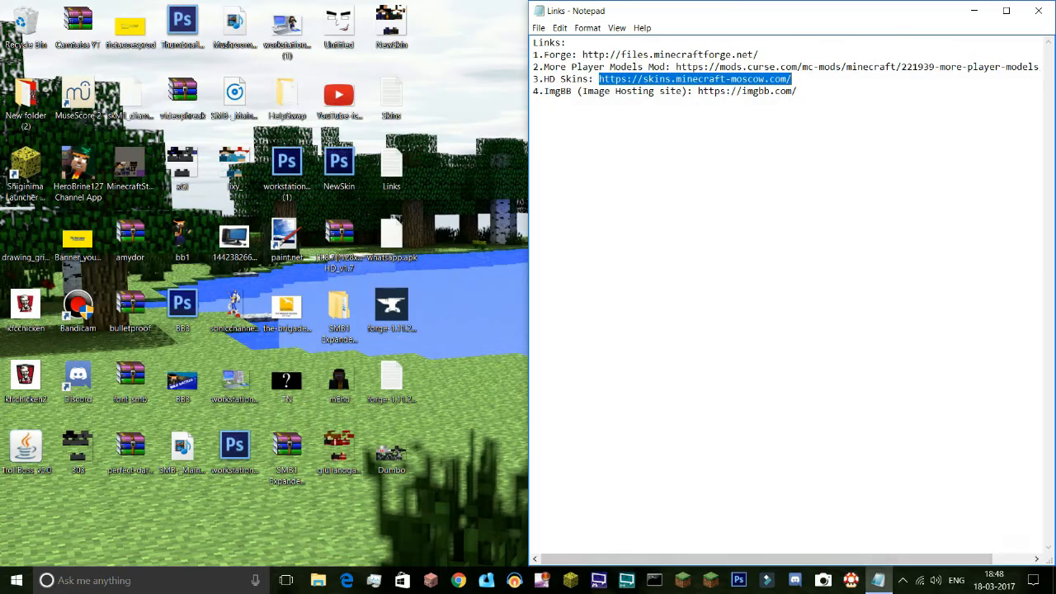
click(458, 581)
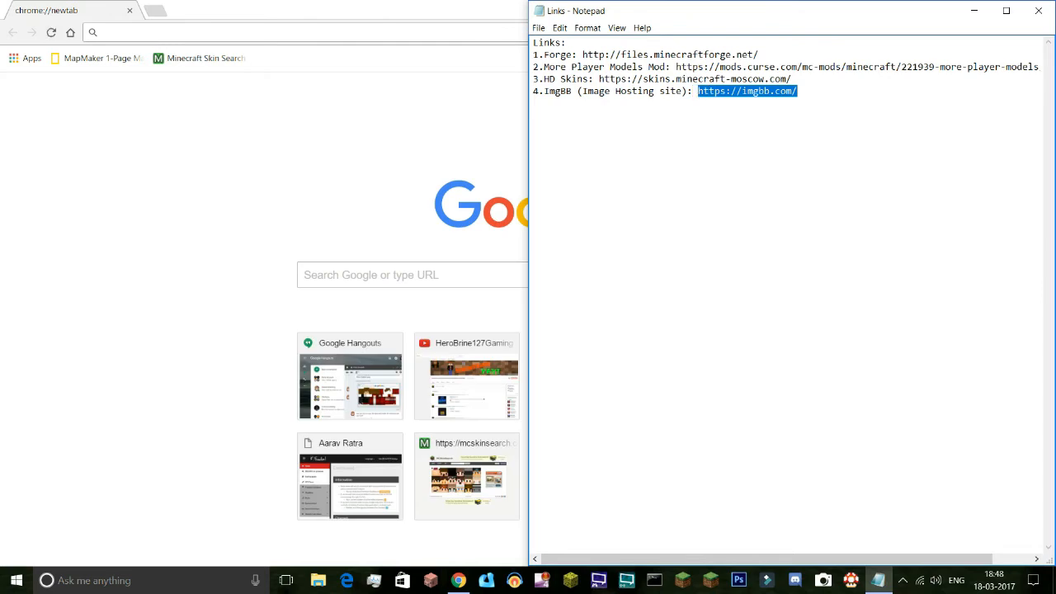
text(https://imgbb.com/)
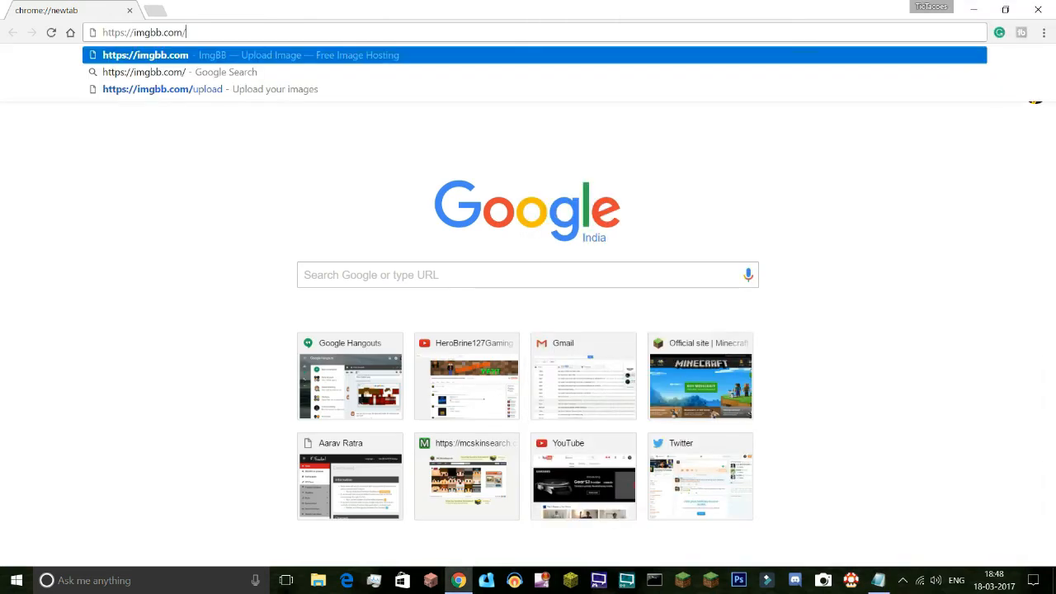
key(enter)
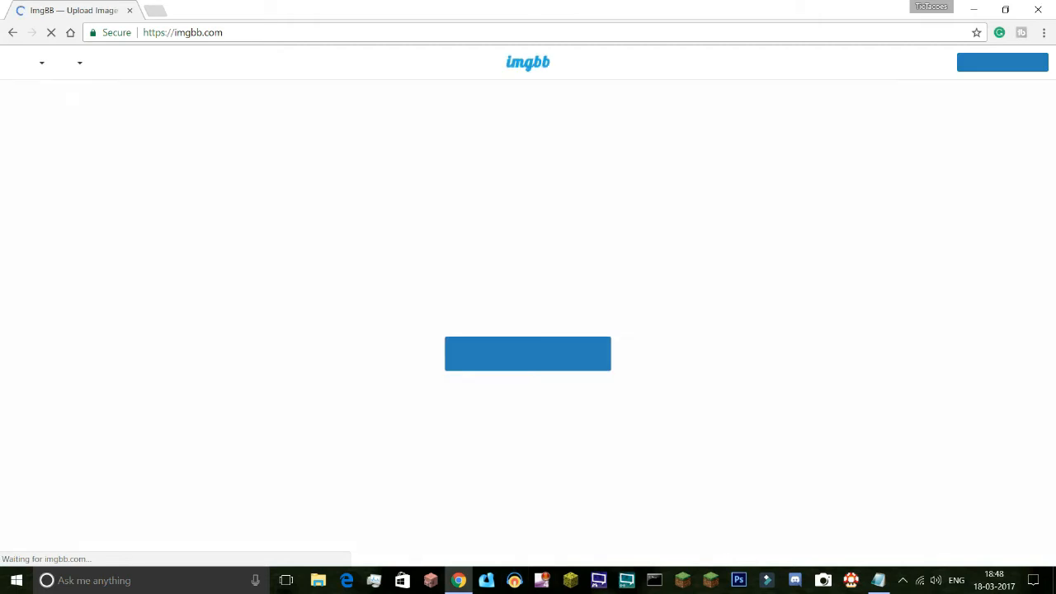
click(528, 353)
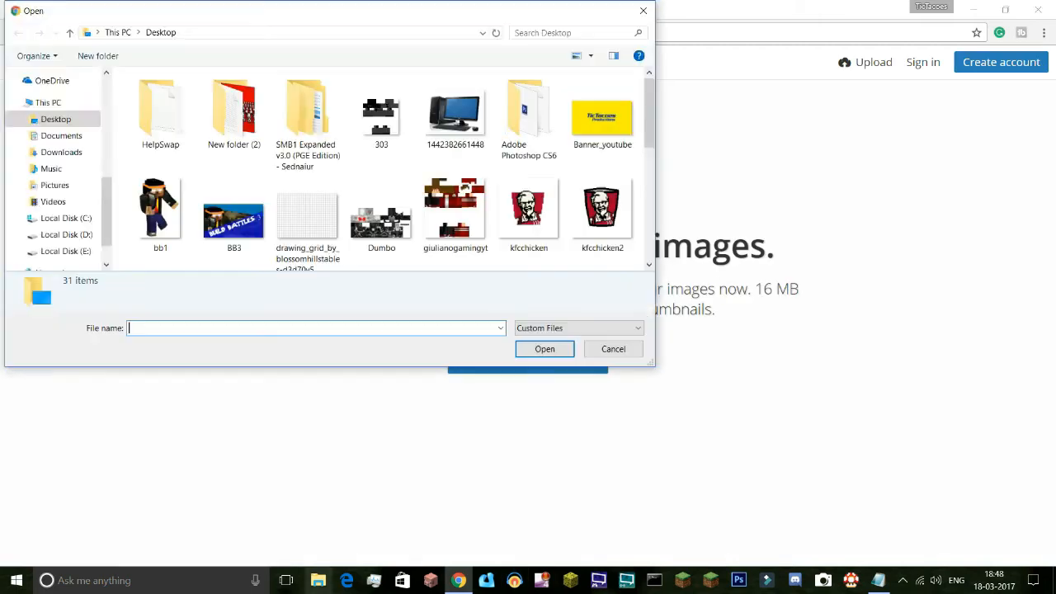
- Select the Dumbo skin from the Desktop and upload it to imgbb
click(529, 206)
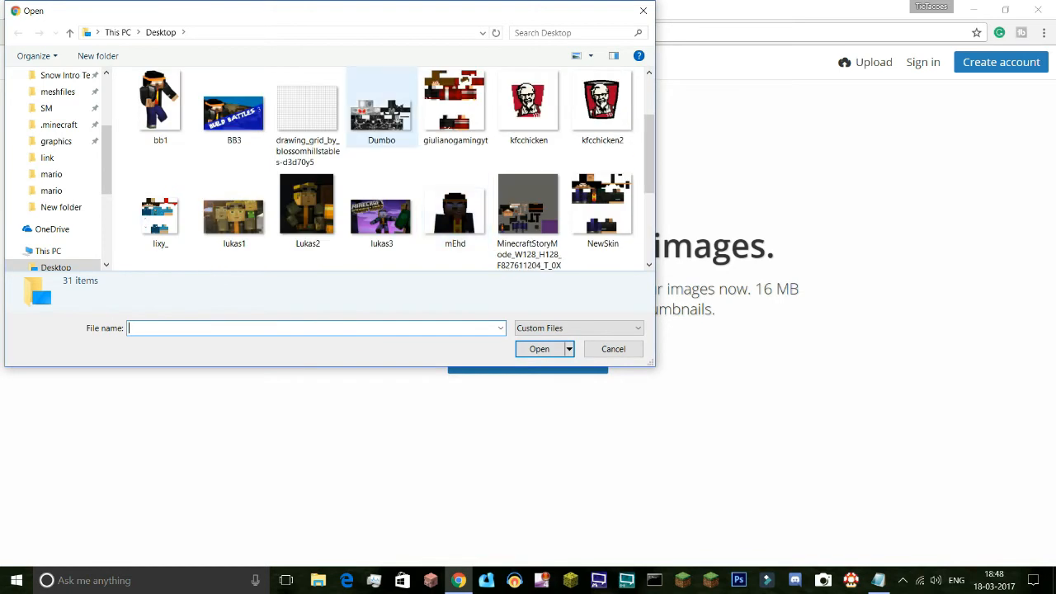
click(538, 348)
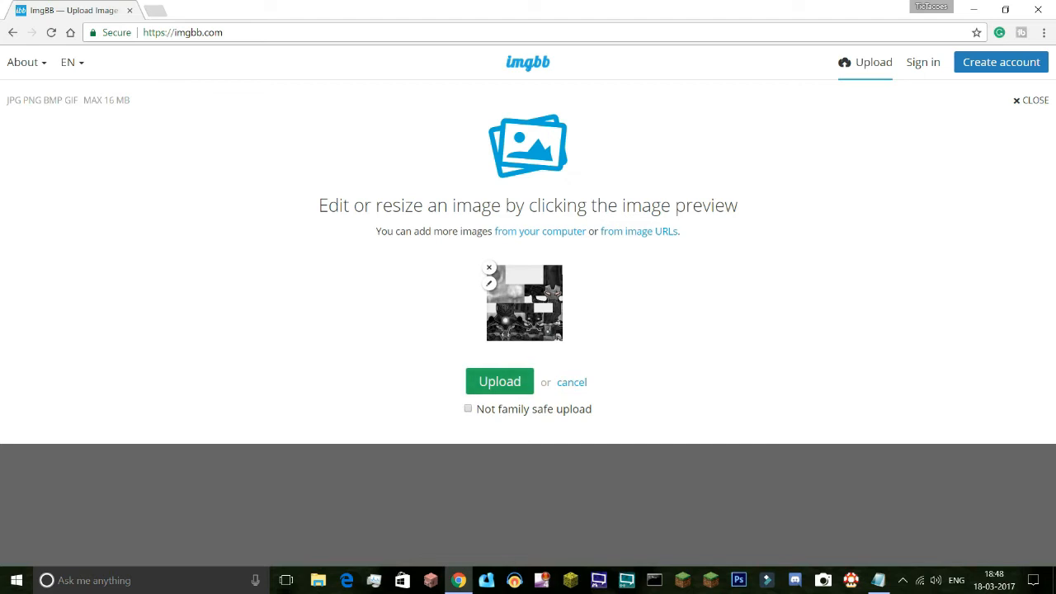
click(498, 381)
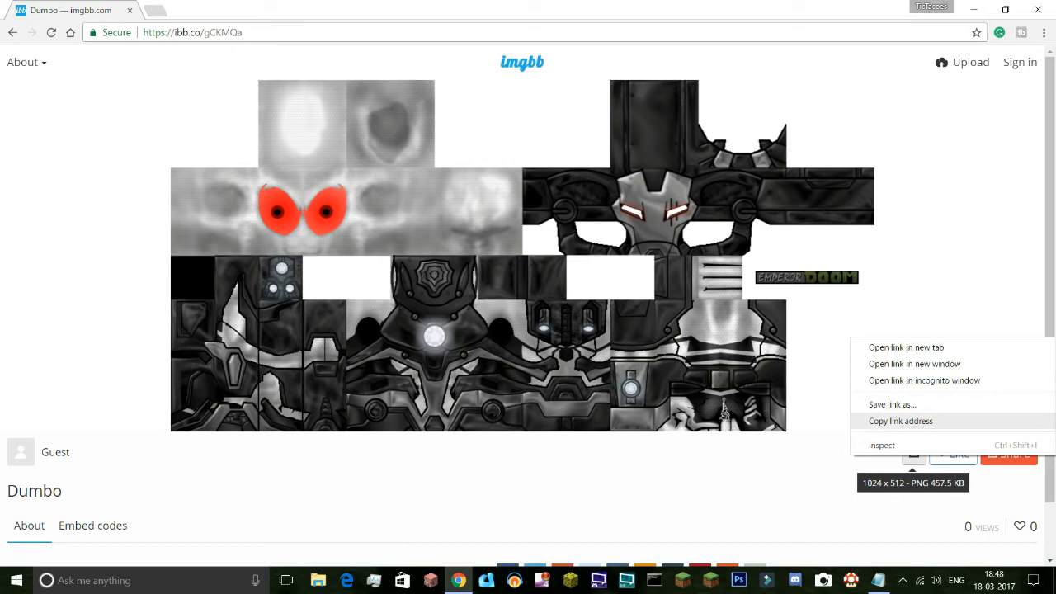
- Copy the direct link address of the uploaded Dumbo image
click(902, 420)
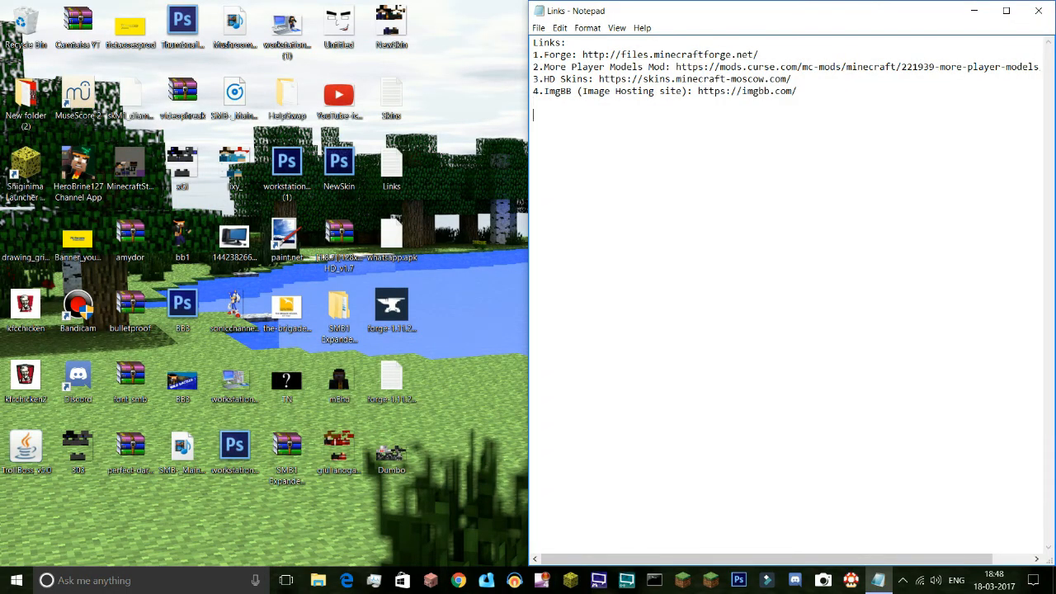
text(https://image.ibb.co/cTYRrF/Dumbo.png)
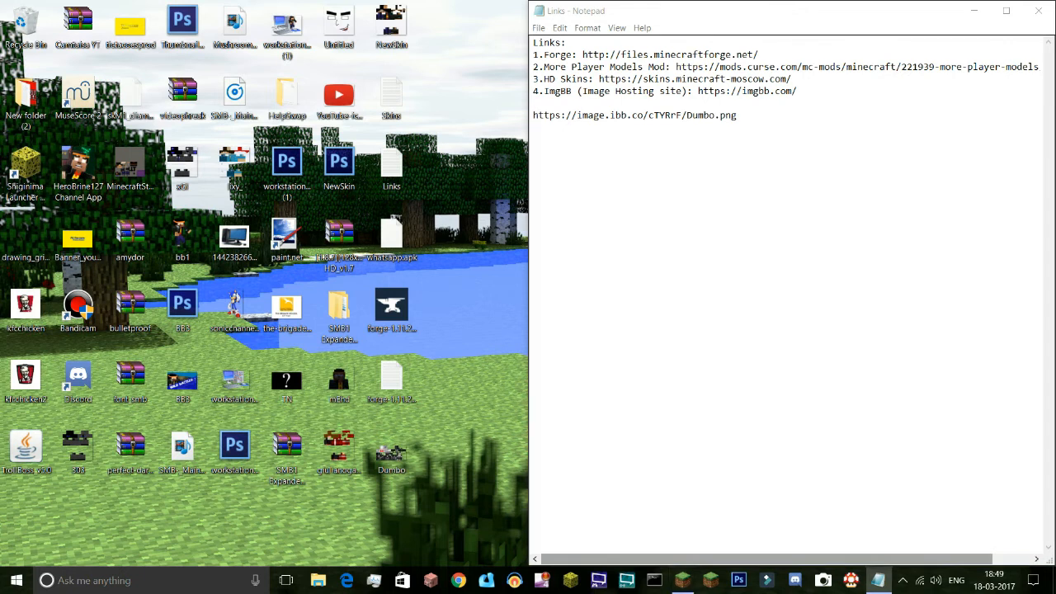
double_click(27, 169)
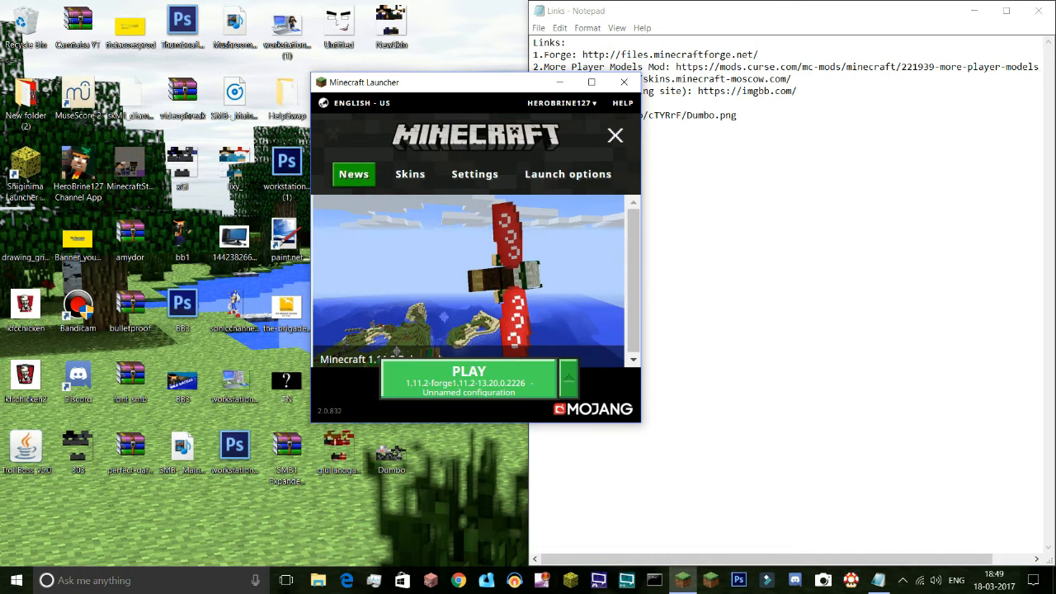
- Launch the 1.11.2-forge profile with PLAY and maximize the launcher while it starts
click(469, 378)
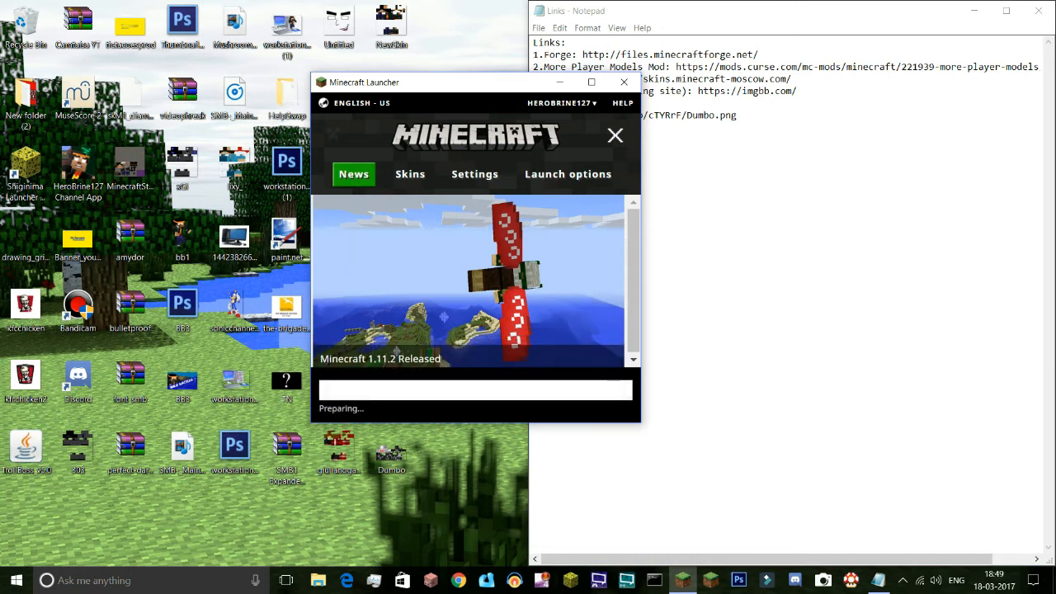
click(591, 83)
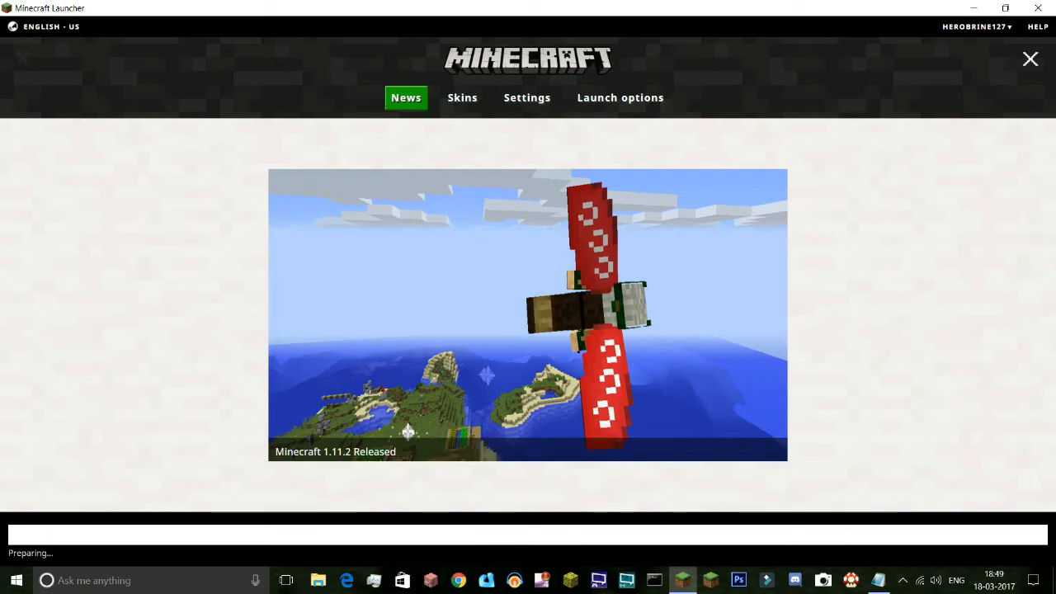
click(621, 98)
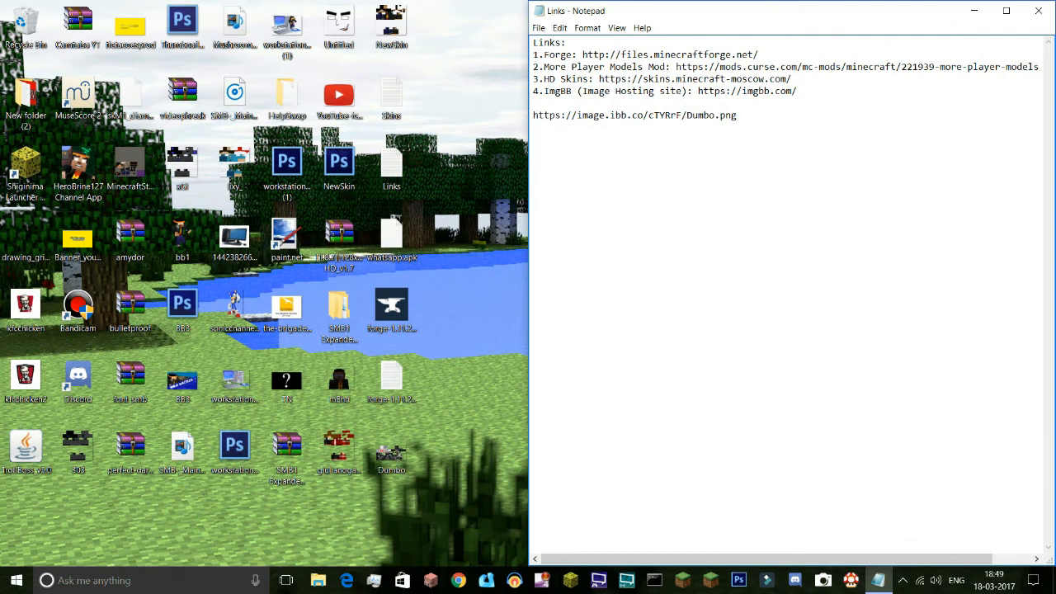
- Select the Dumbo image URL in the Notepad notes while Forge loads its mods
click(736, 115)
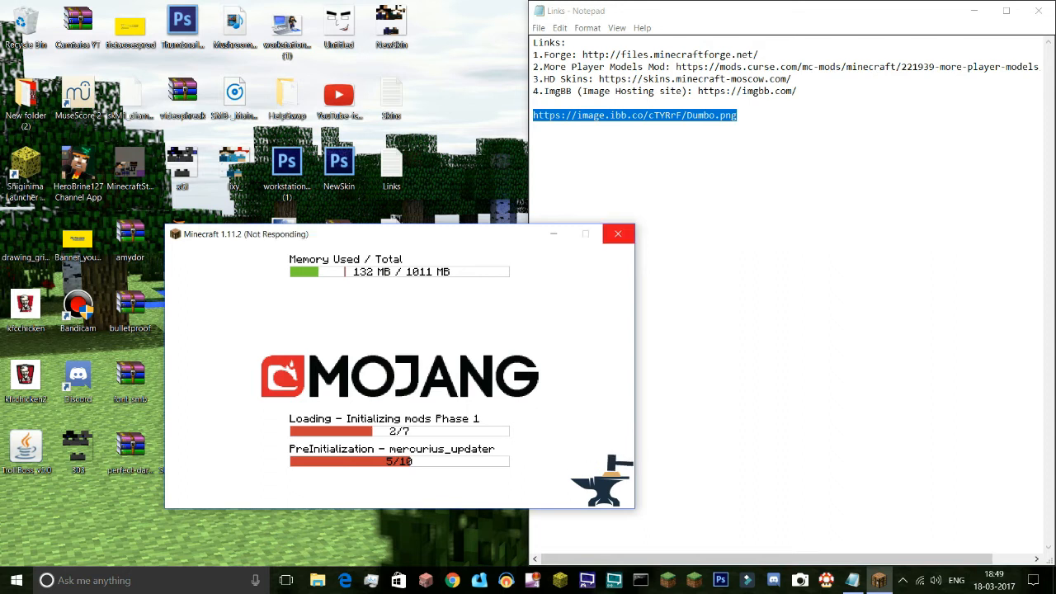
click(617, 235)
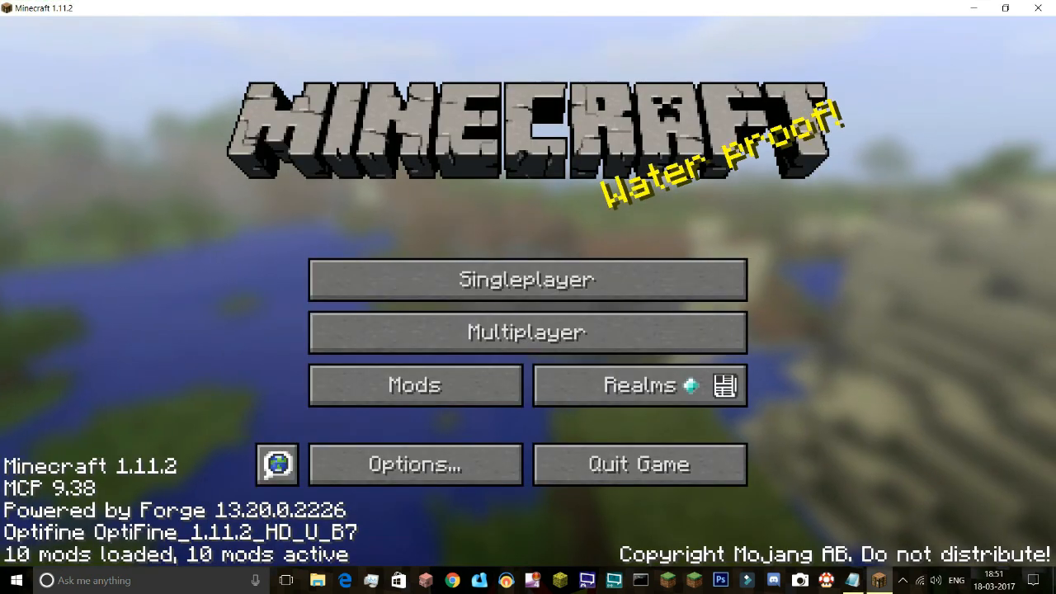
- Start a singleplayer game to load a world for the More Player Models editor
click(525, 279)
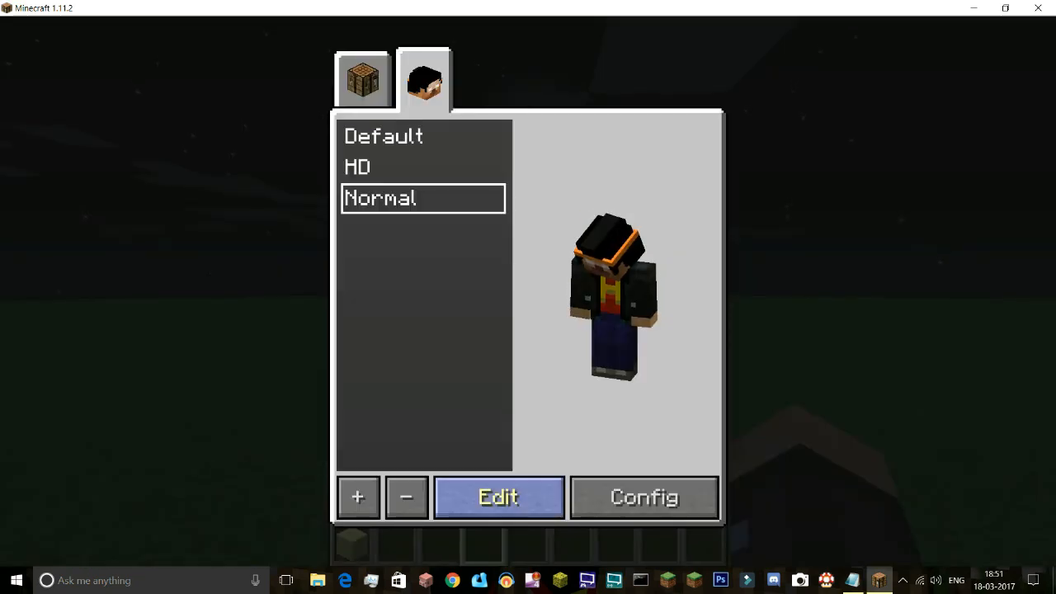
click(499, 497)
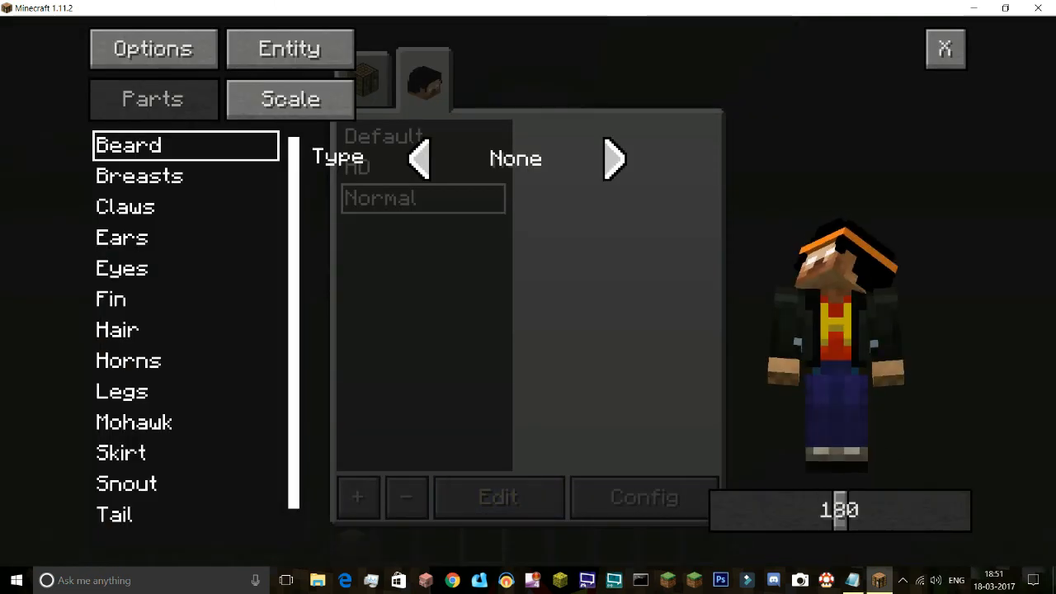
click(289, 48)
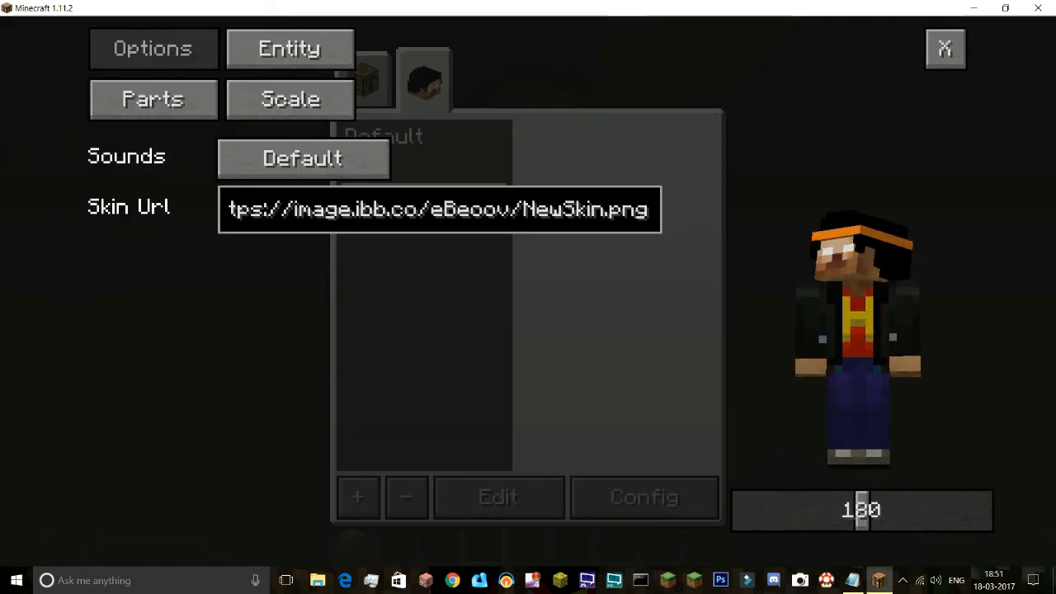
triple_click(439, 208)
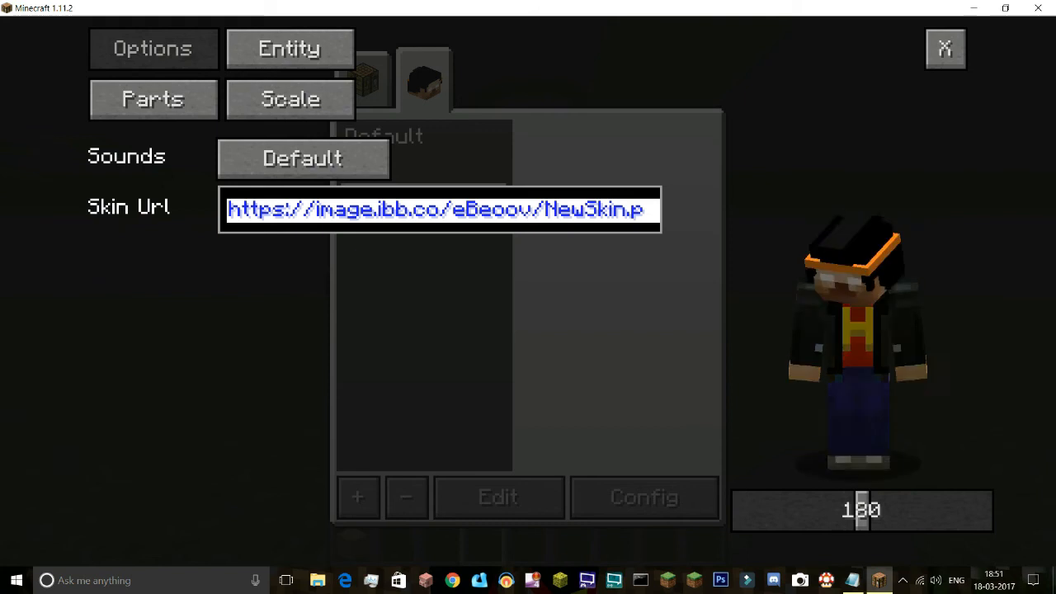
text(https://image.ibb.co/cTYRrF/Dumbo.png)
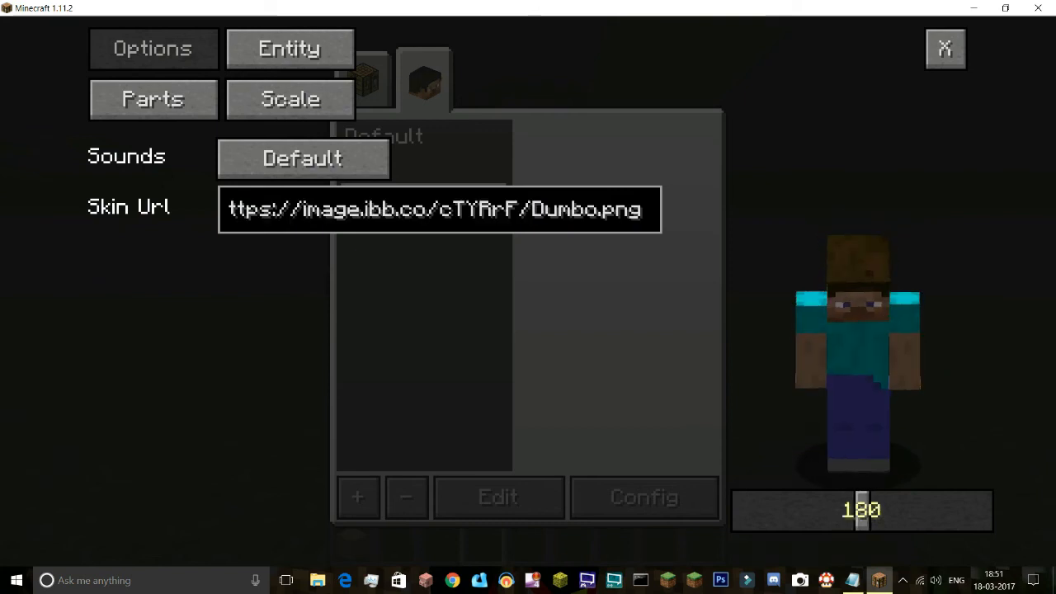